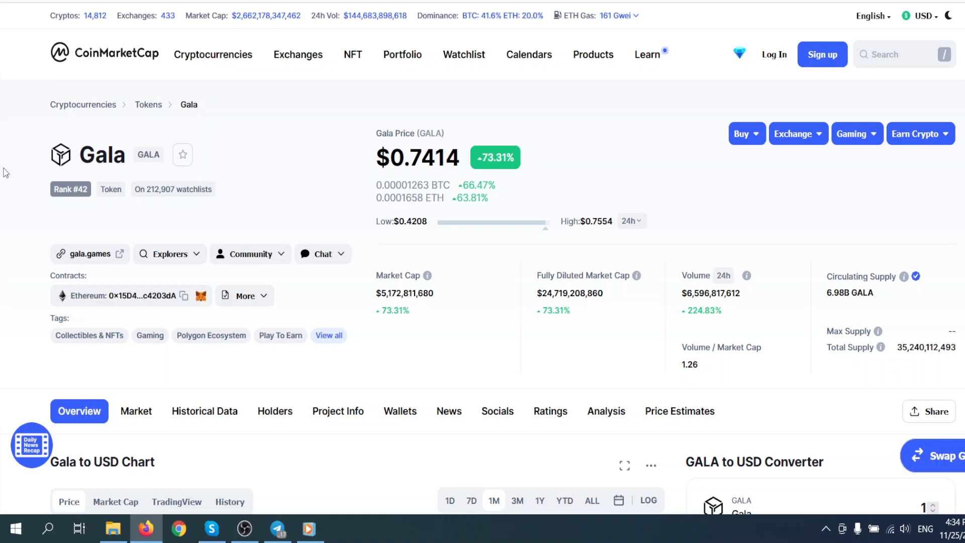
mouse_move(21, 171)
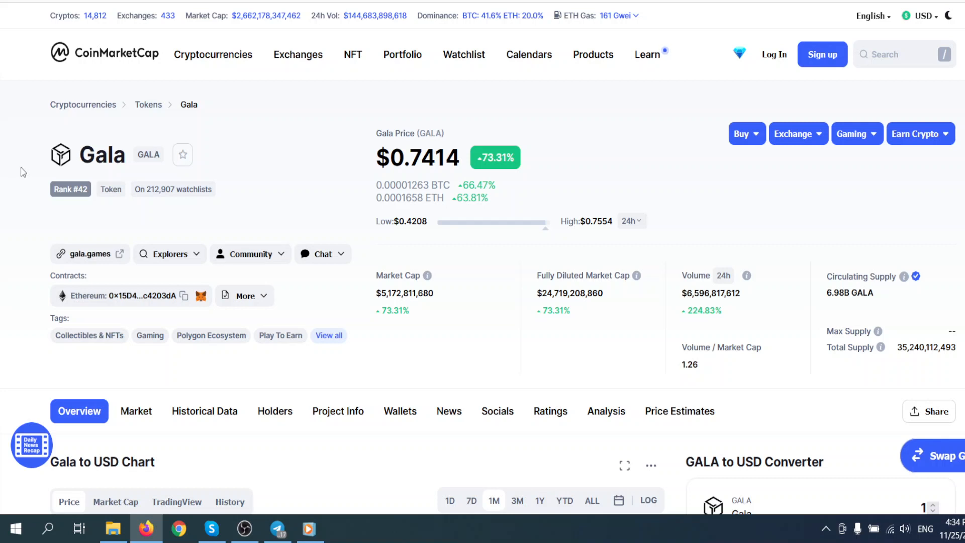
mouse_move(523, 193)
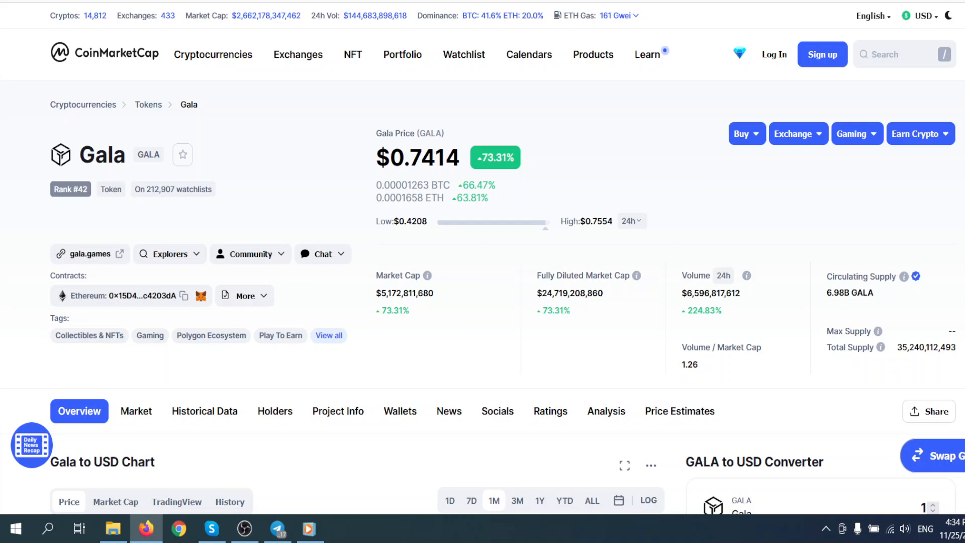
- Switch the Gala to USD chart to the 3M range, then to the 7D range
scroll("down", 3)
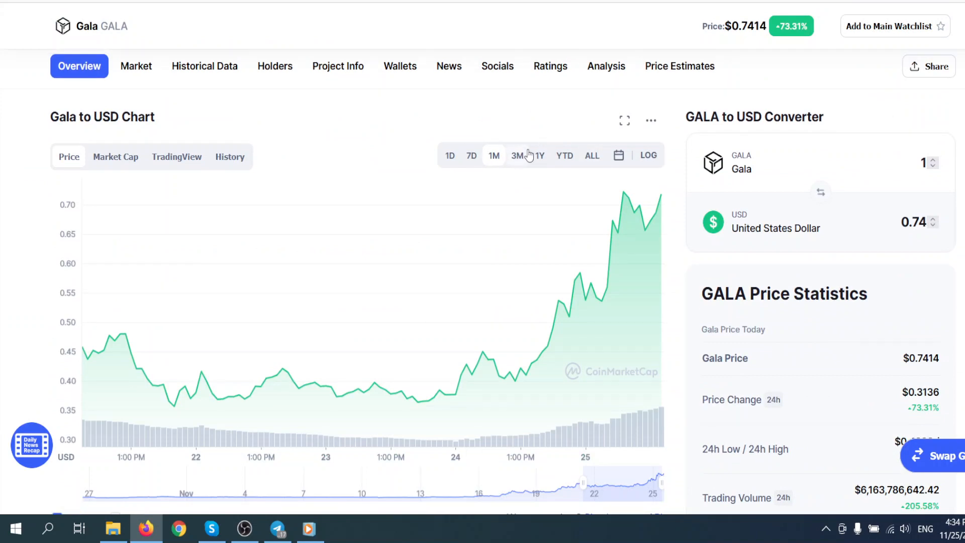
left_click(517, 155)
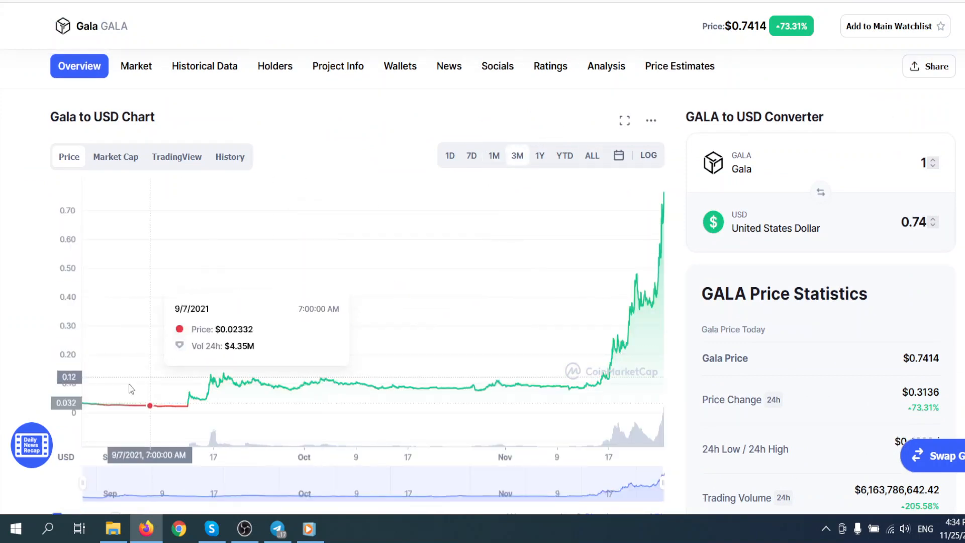
mouse_move(128, 406)
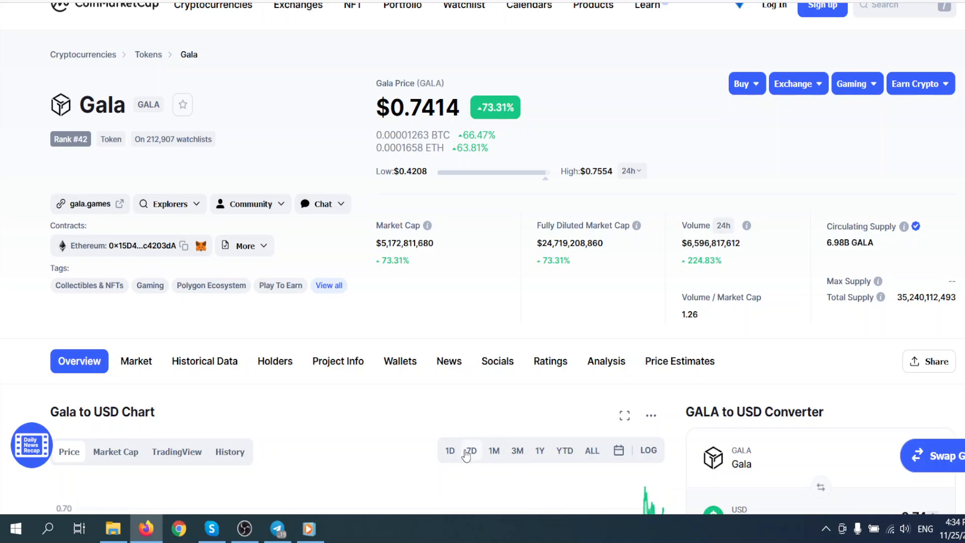
left_click(470, 450)
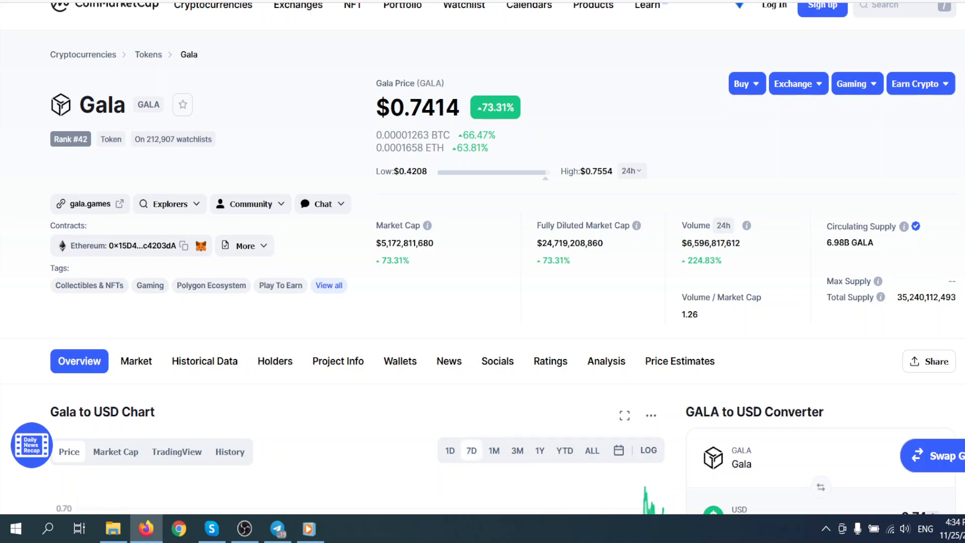
scroll("down", 3)
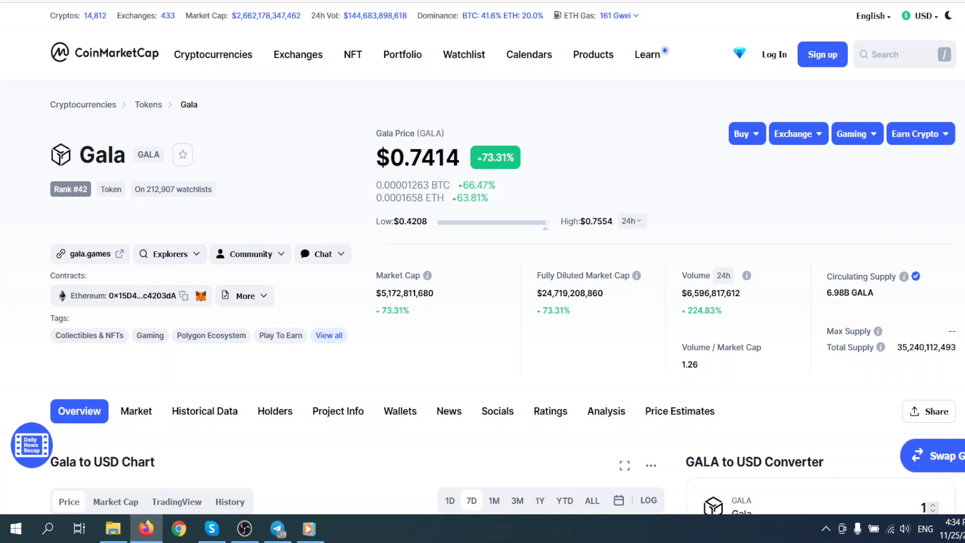
left_click(213, 54)
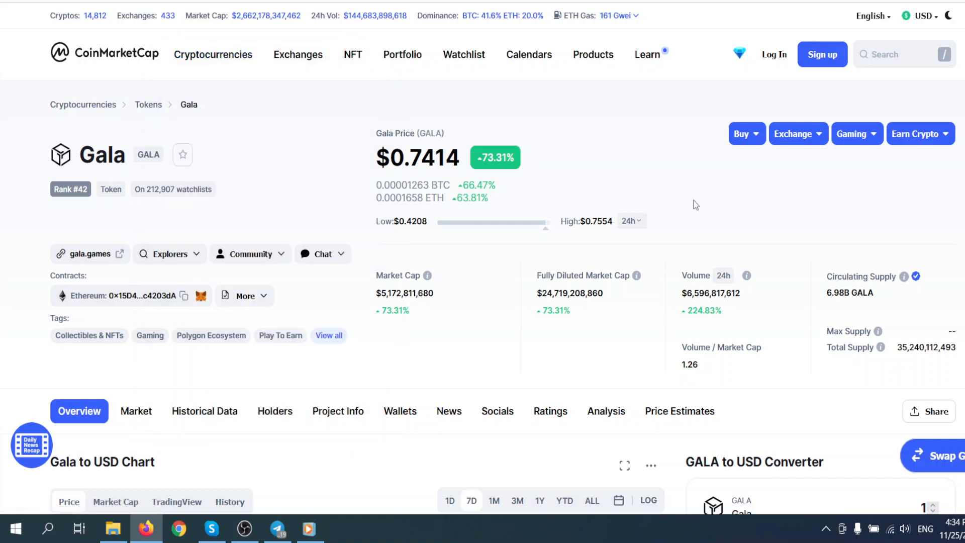
mouse_move(723, 327)
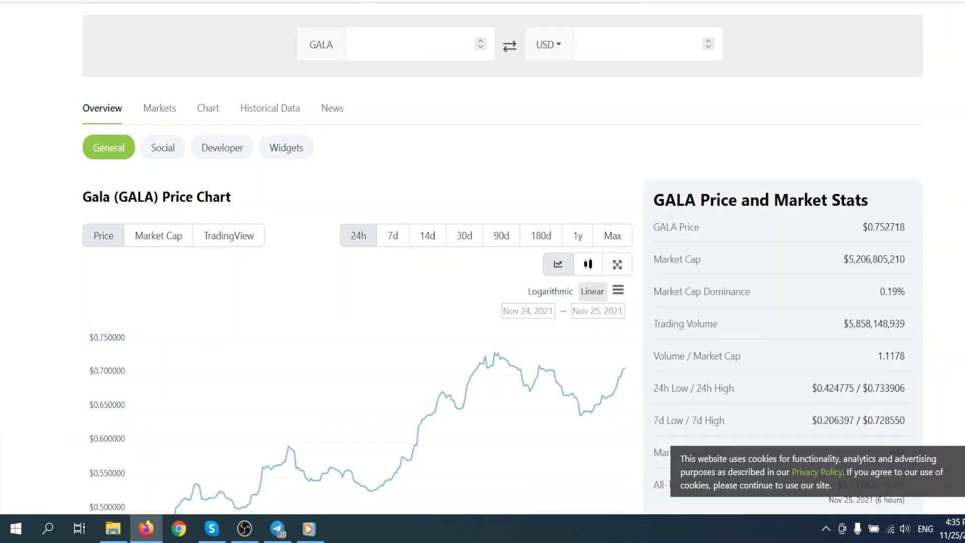
- Scroll the CoinGecko Gala page down to the price chart and market stats
scroll("down", 3)
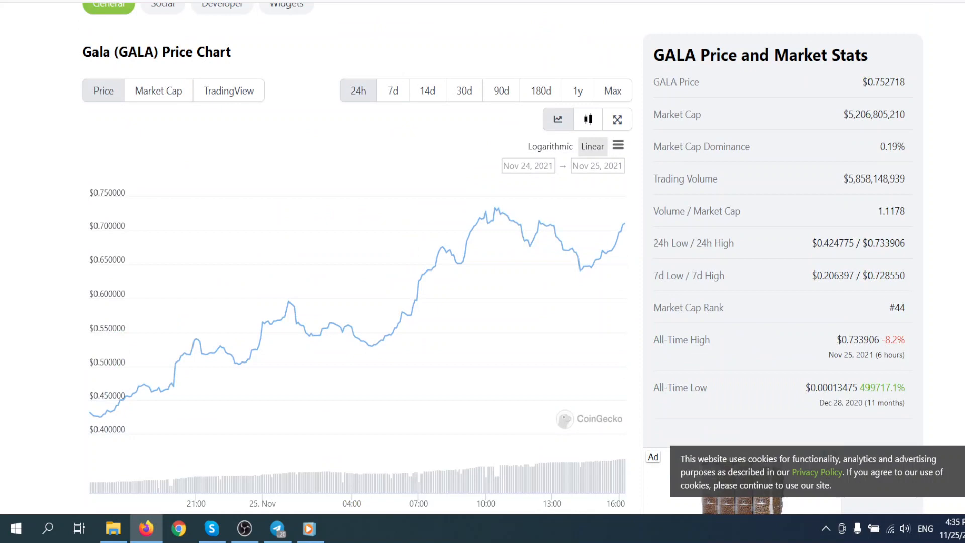
scroll("down", 3)
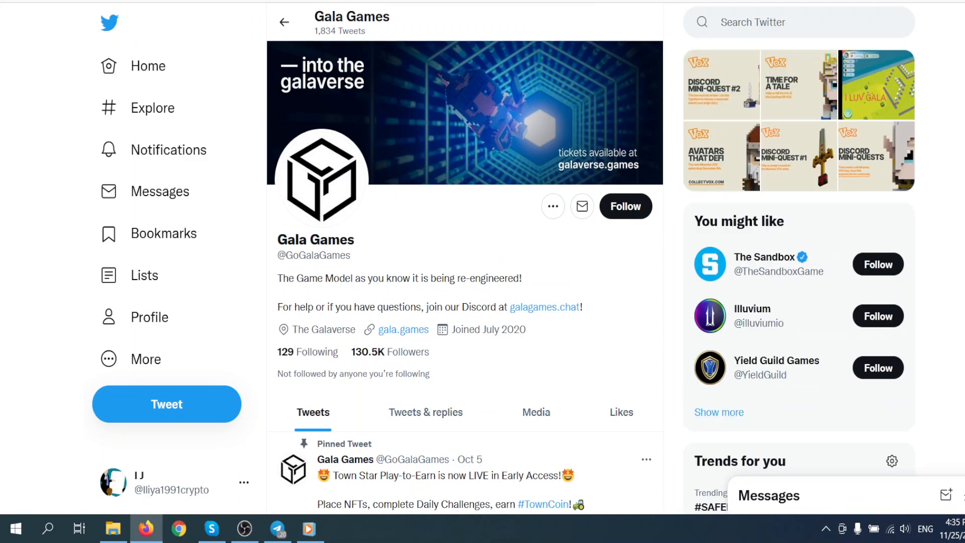
scroll("down", 3)
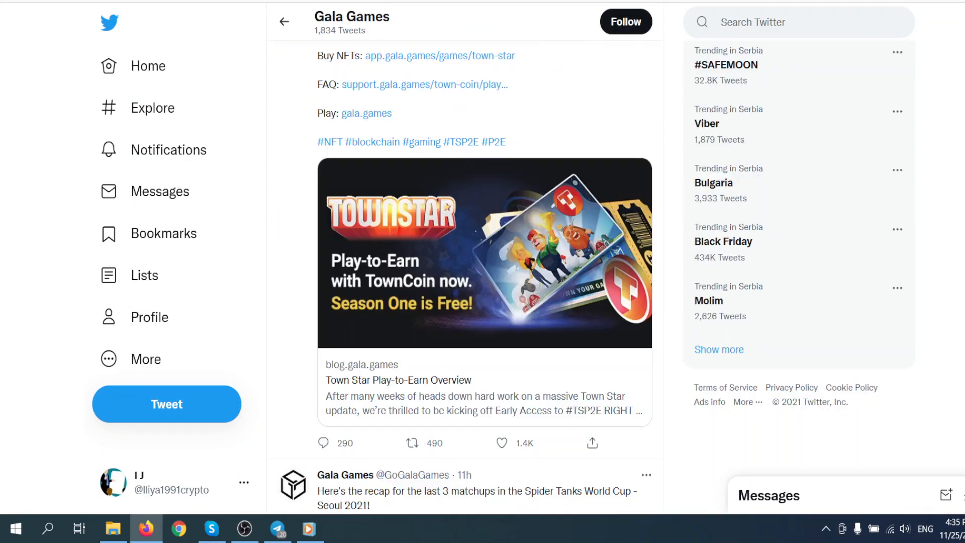
scroll("down", 3)
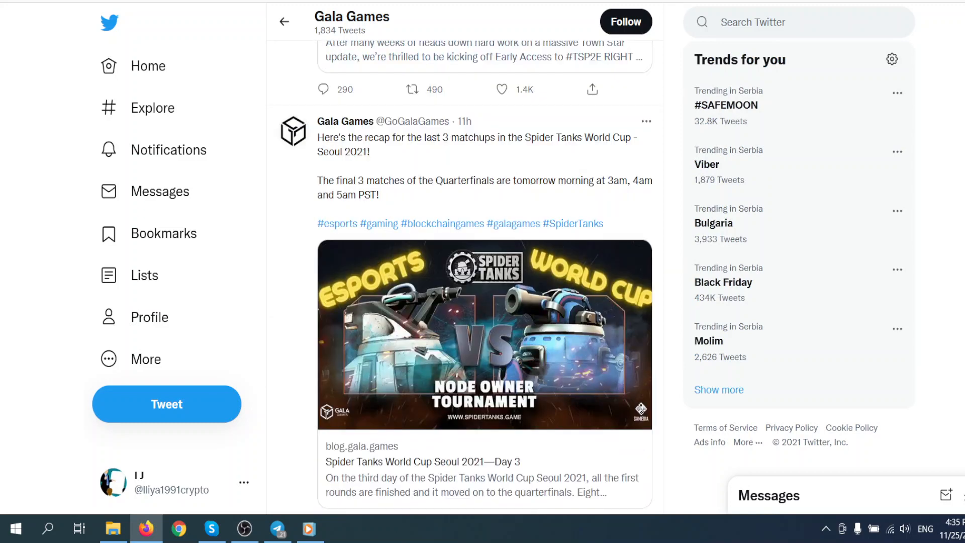
scroll("down", 3)
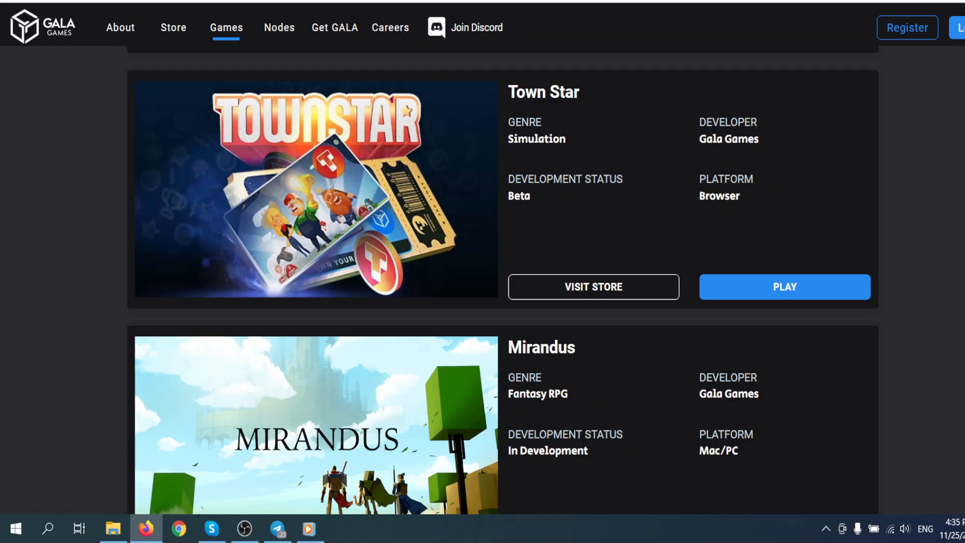
- Browse the games list past Spider Tanks, Town Star, Echoes of Empire and Fortified, settling on Mirandus
scroll("up", 3)
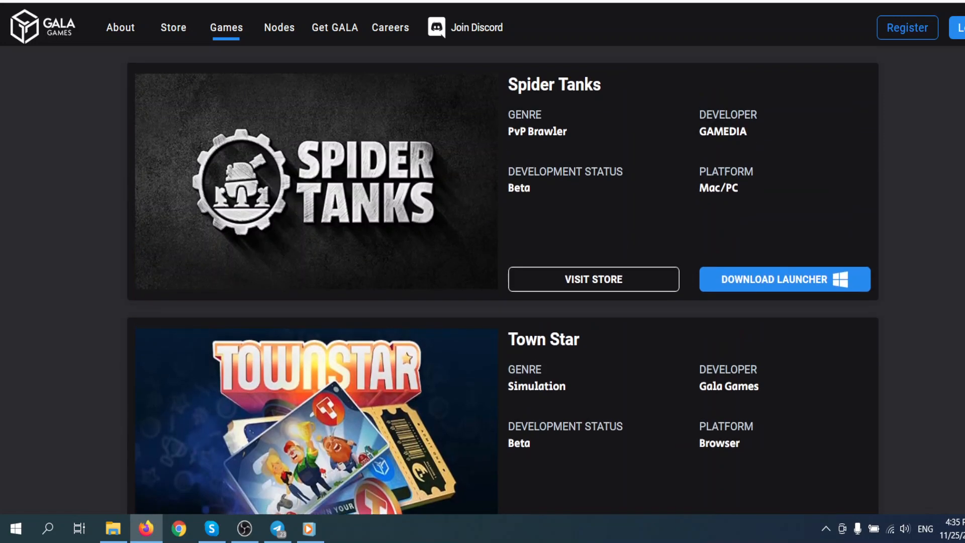
scroll("down", 3)
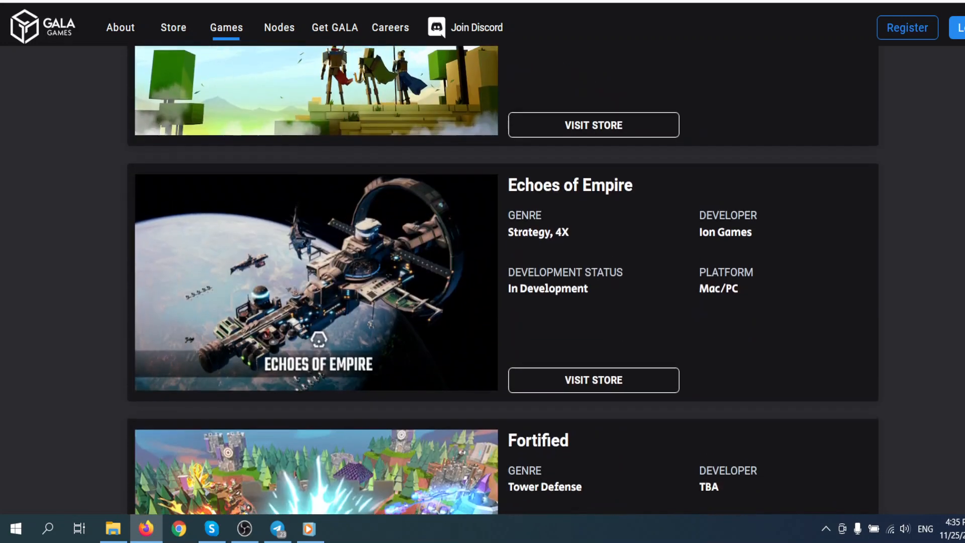
scroll("down", 3)
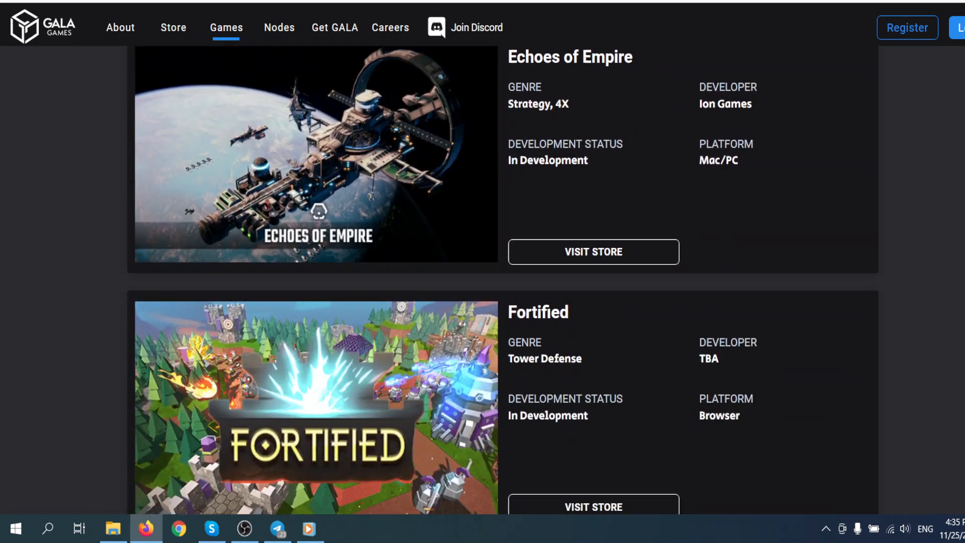
scroll("up", 3)
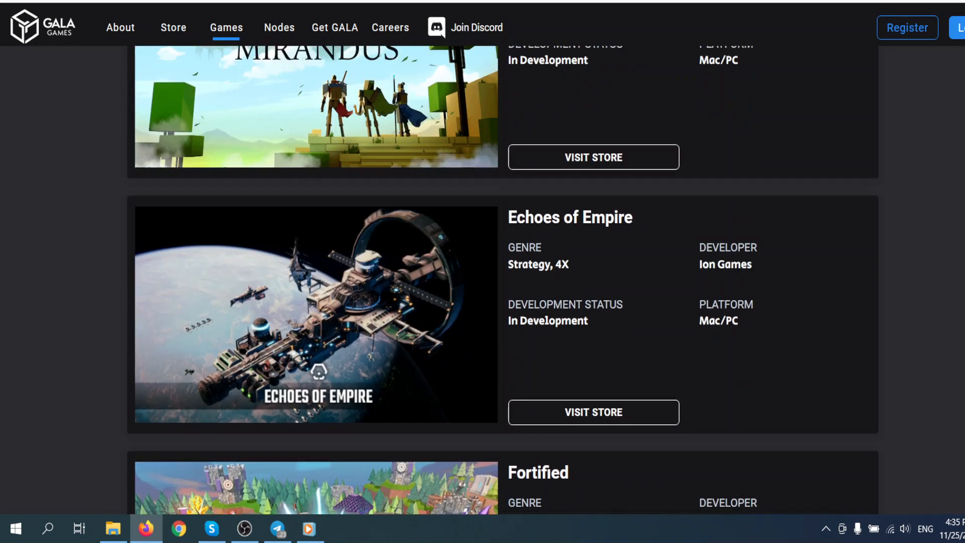
scroll("up", 3)
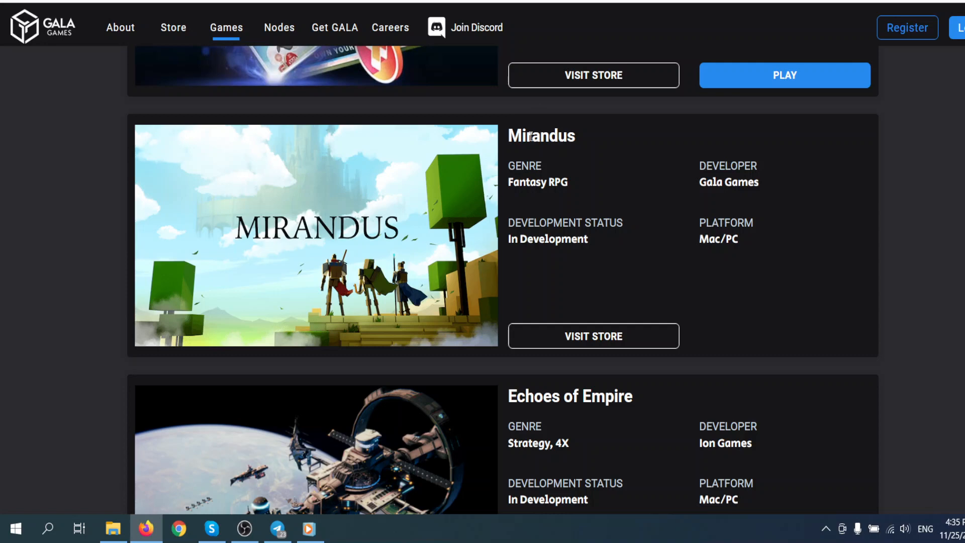
double_click(541, 136)
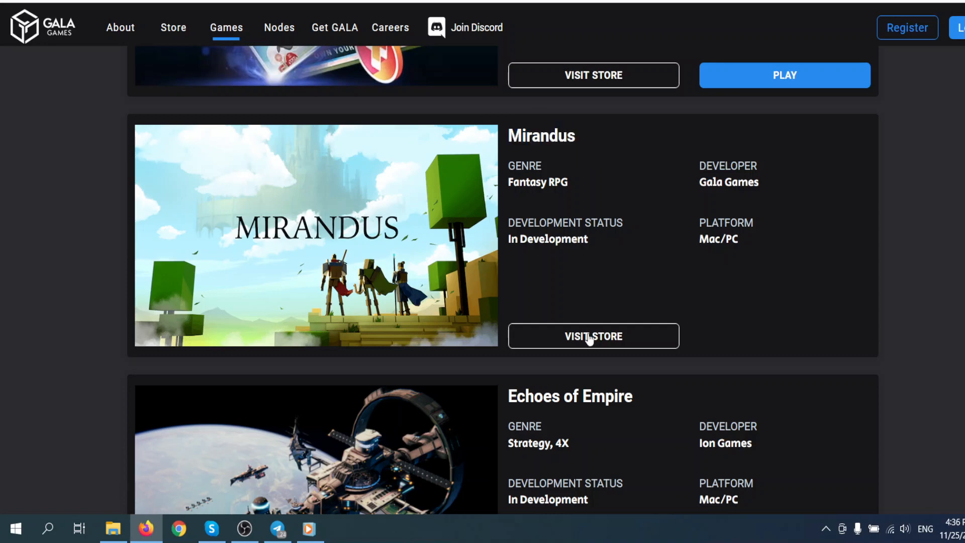
- Enter the Mirandus store and scroll to the Human and Orc exemplar item cards
left_click(592, 336)
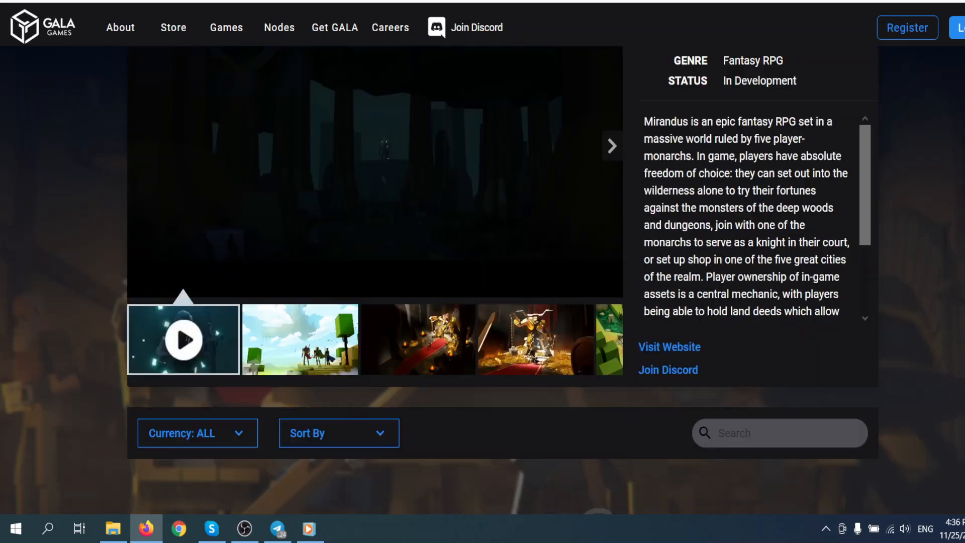
scroll("down", 3)
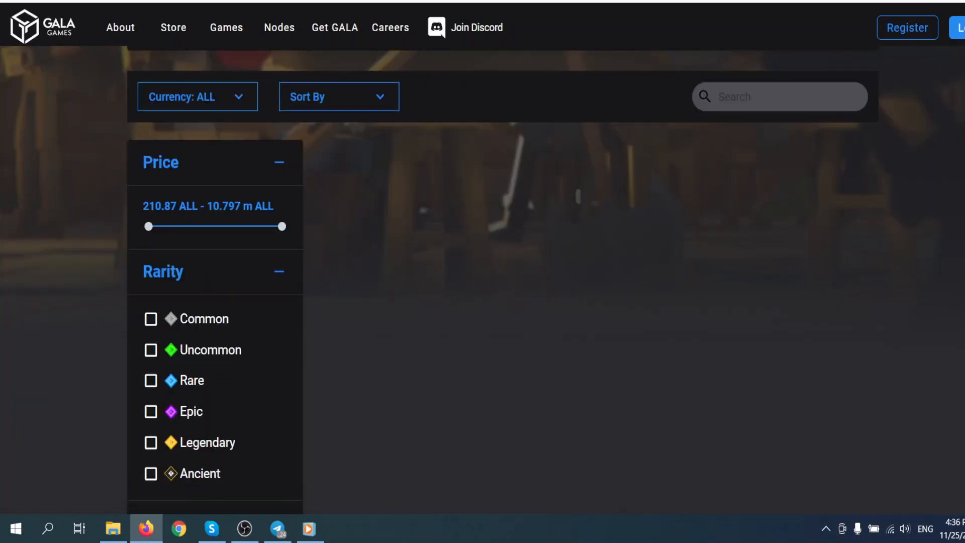
scroll("down", 3)
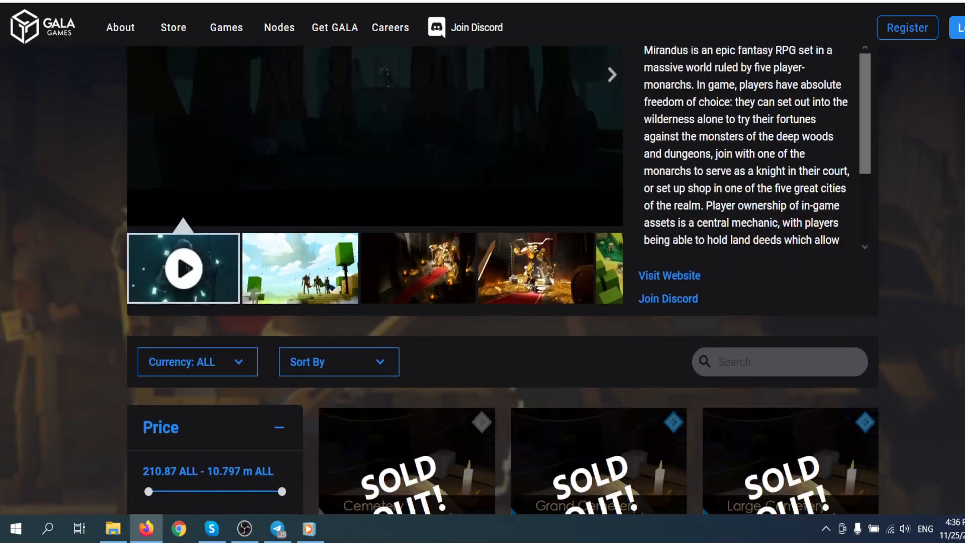
scroll("down", 3)
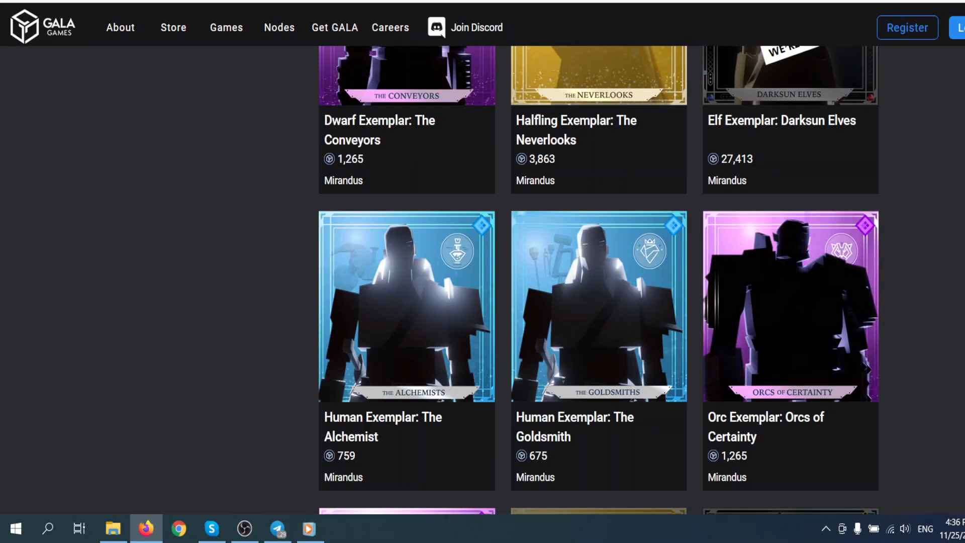
scroll("down", 3)
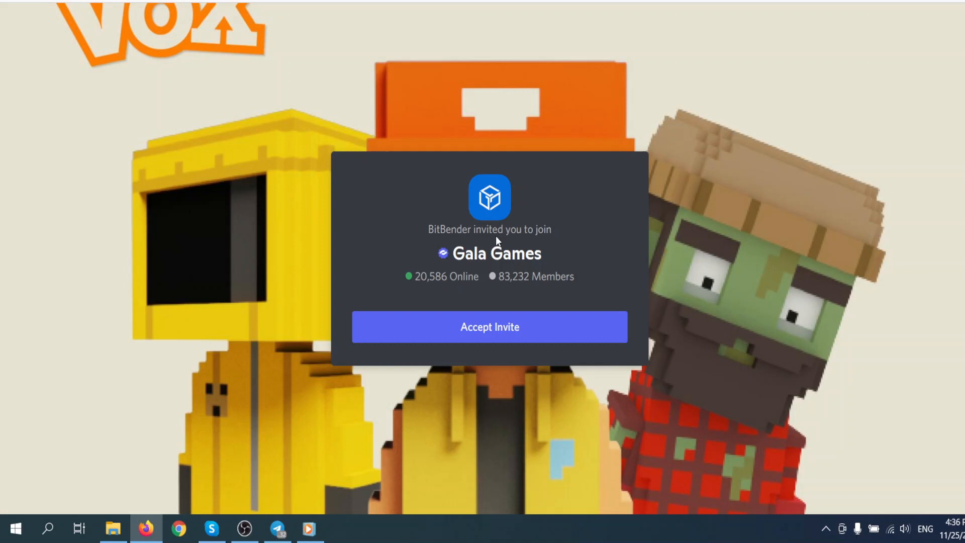
mouse_move(500, 240)
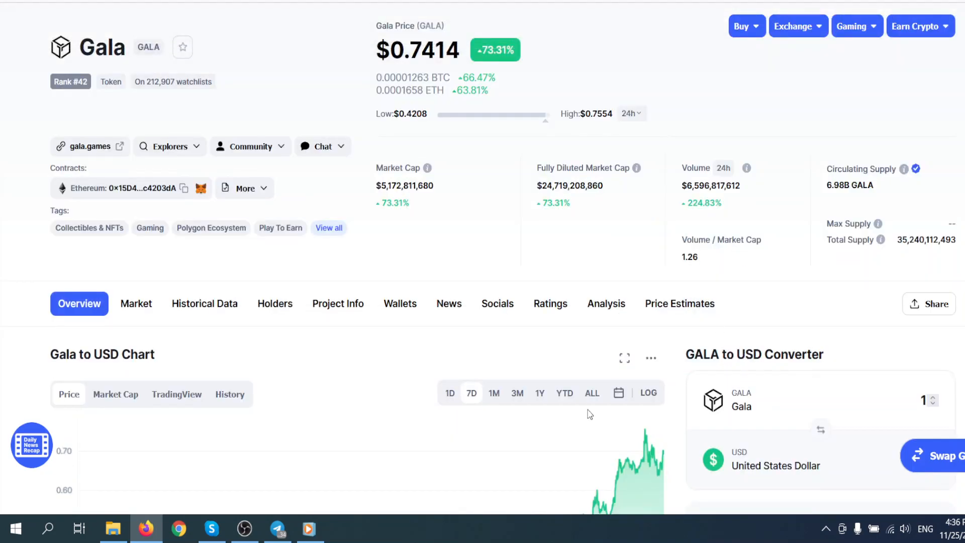
scroll("down", 3)
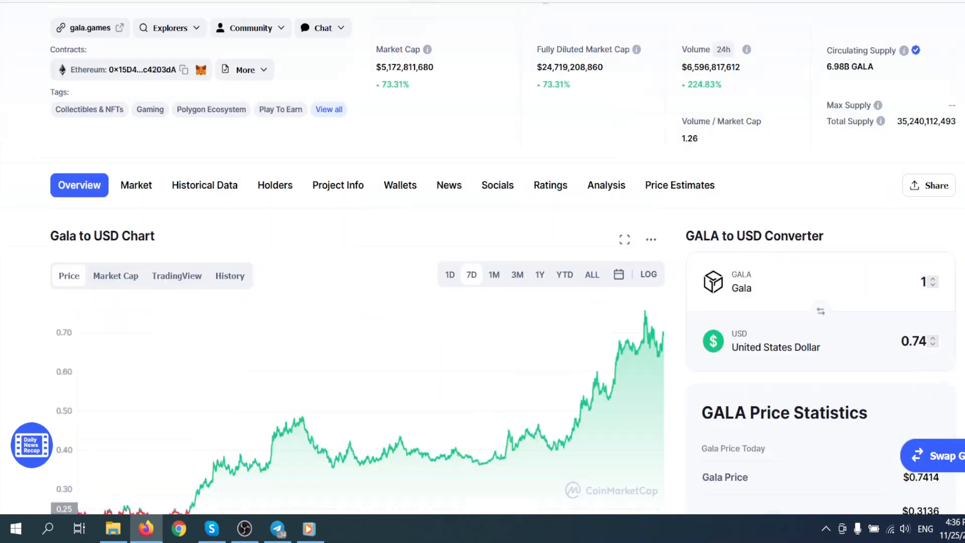
scroll("down", 3)
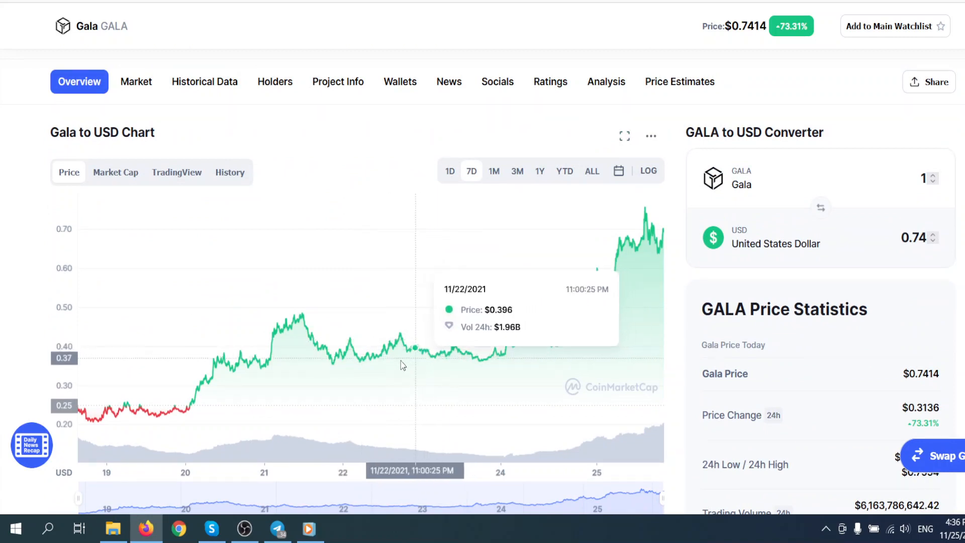
mouse_move(454, 358)
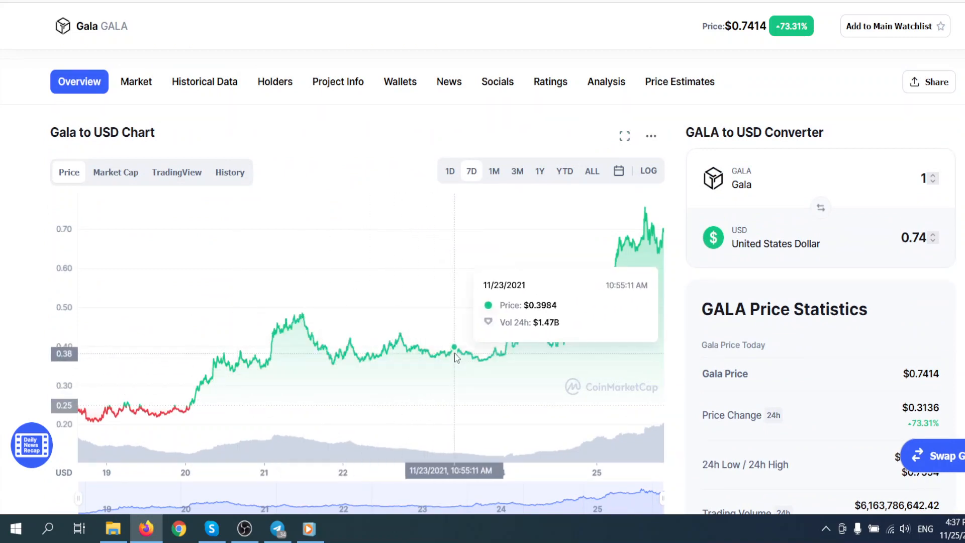
mouse_move(417, 374)
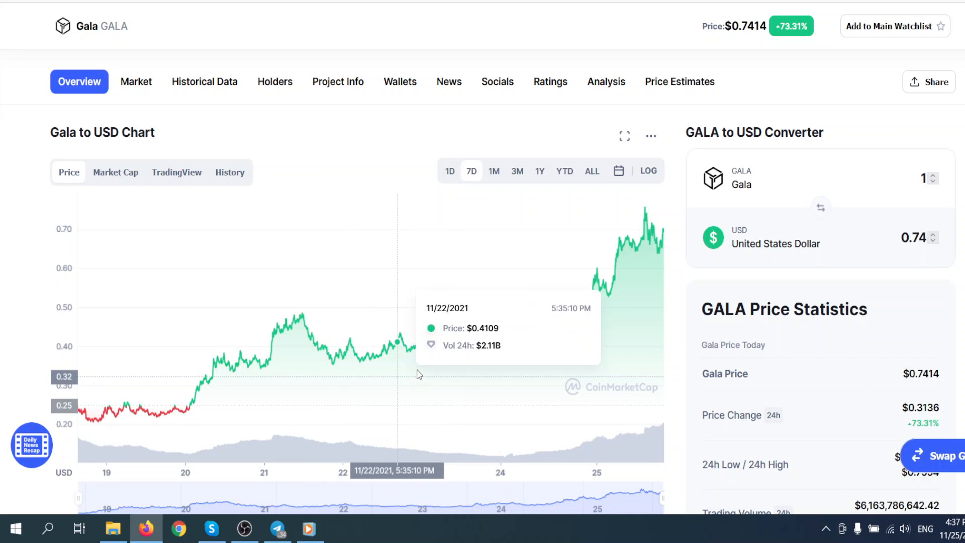
mouse_move(518, 363)
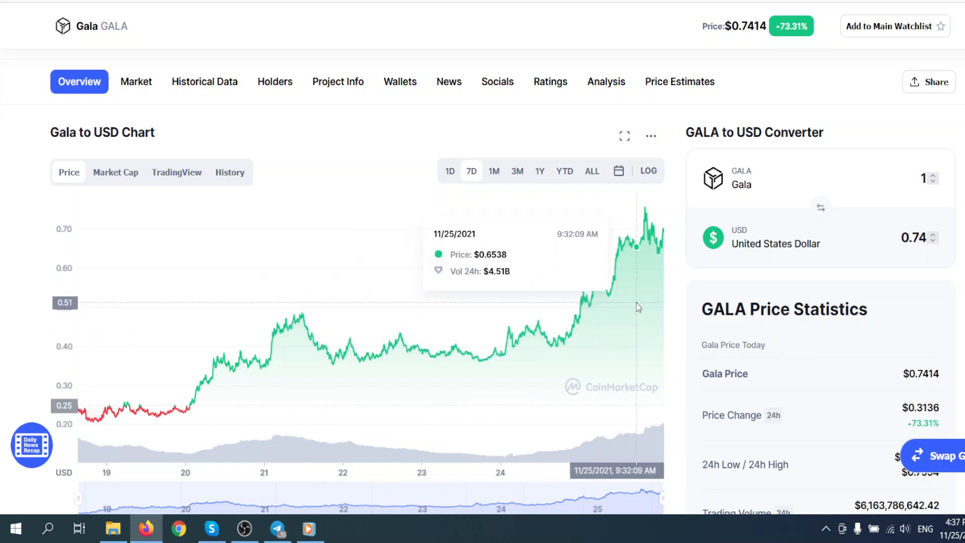
mouse_move(582, 340)
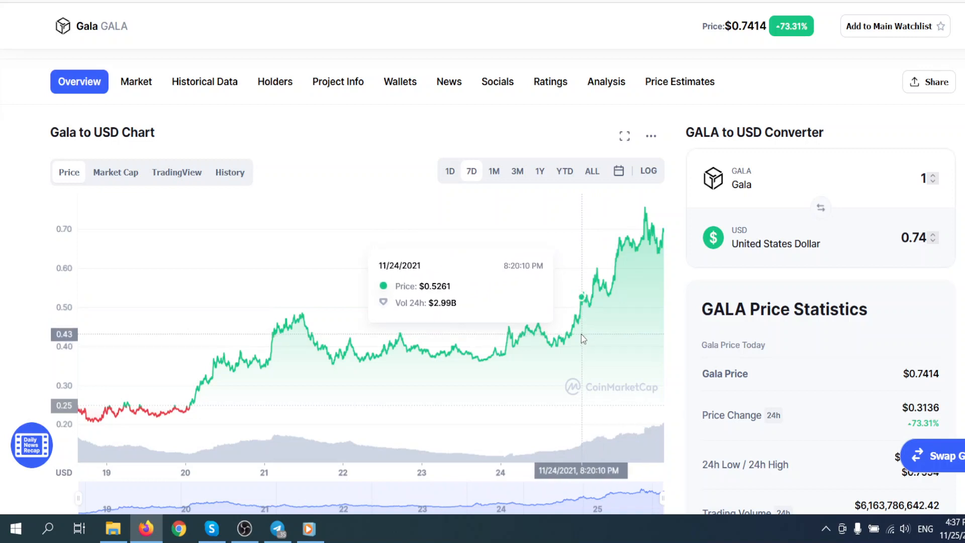
mouse_move(626, 308)
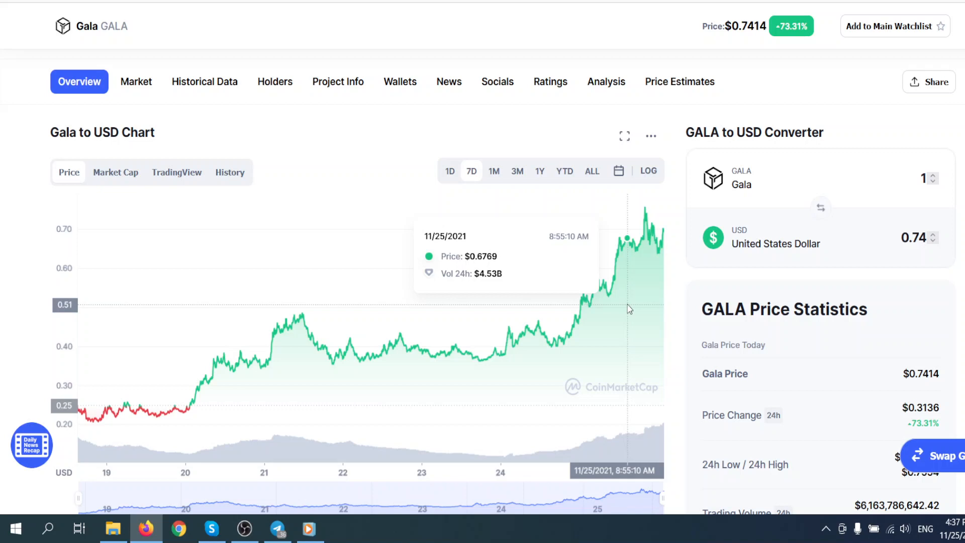
mouse_move(830, 204)
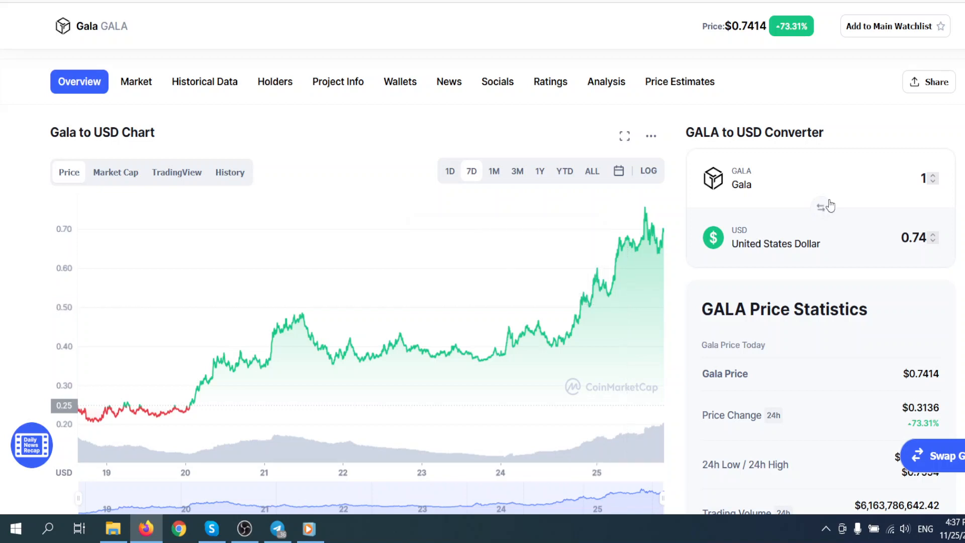
scroll("down", 3)
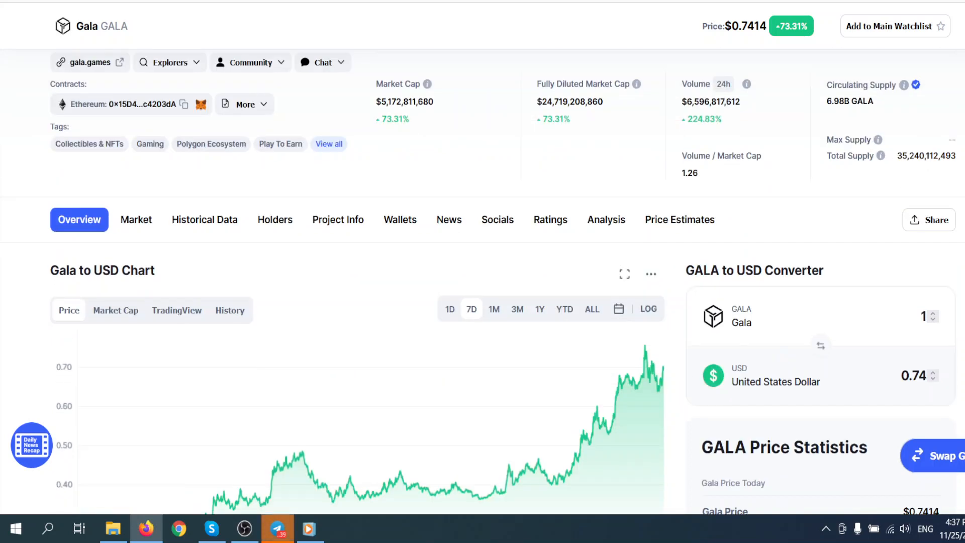
mouse_move(635, 377)
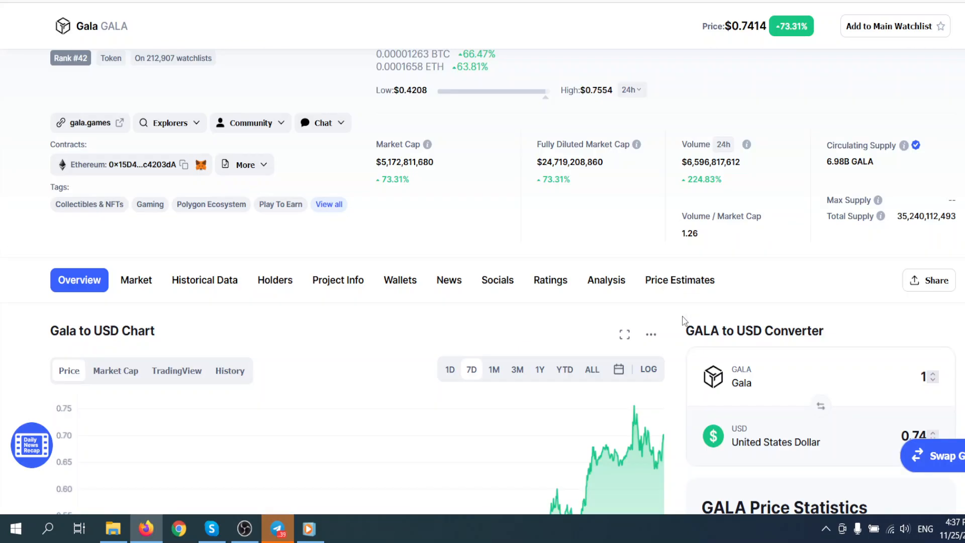
scroll("down", 3)
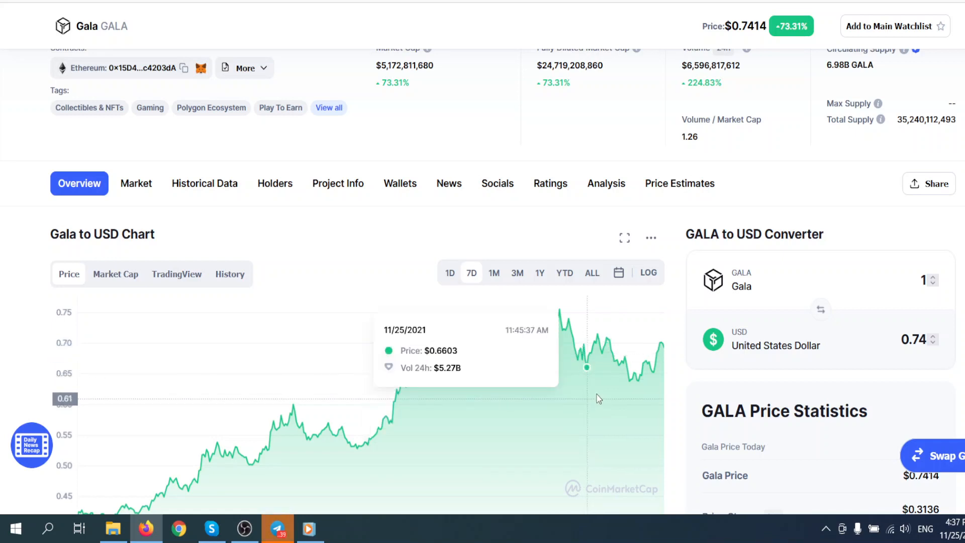
mouse_move(561, 357)
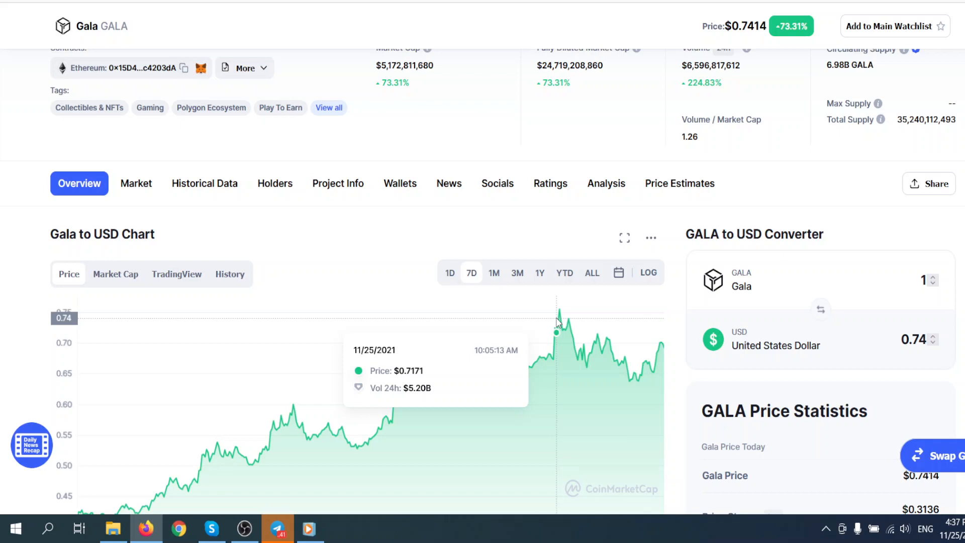
mouse_move(669, 352)
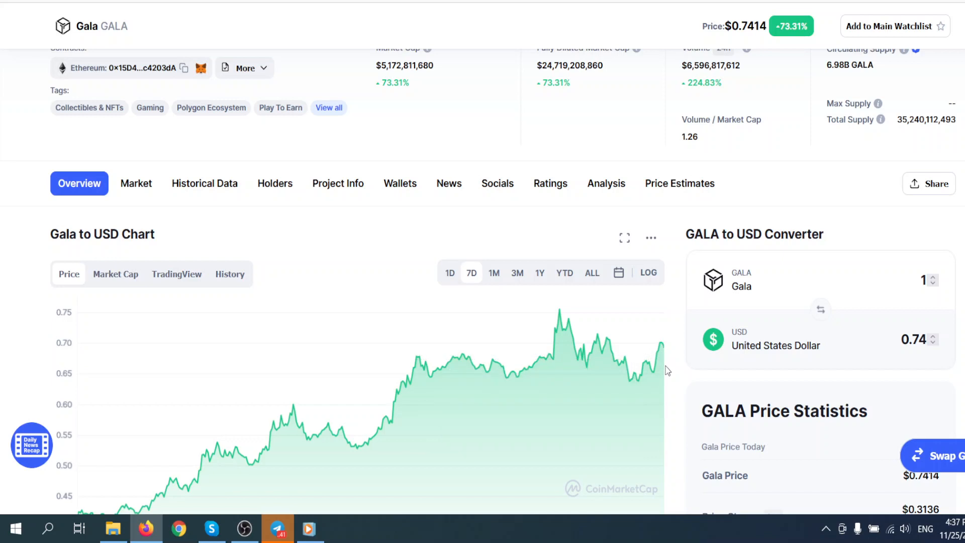
mouse_move(689, 364)
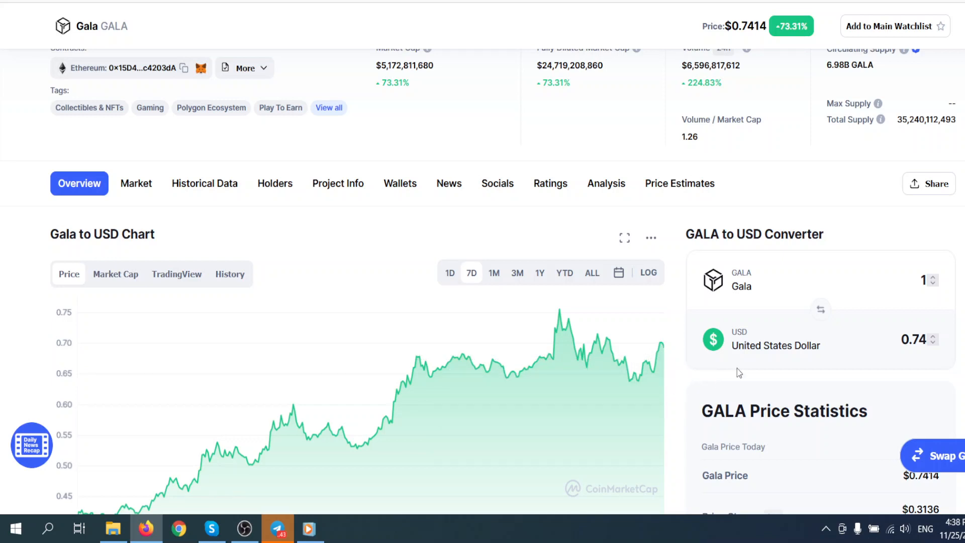
scroll("up", 3)
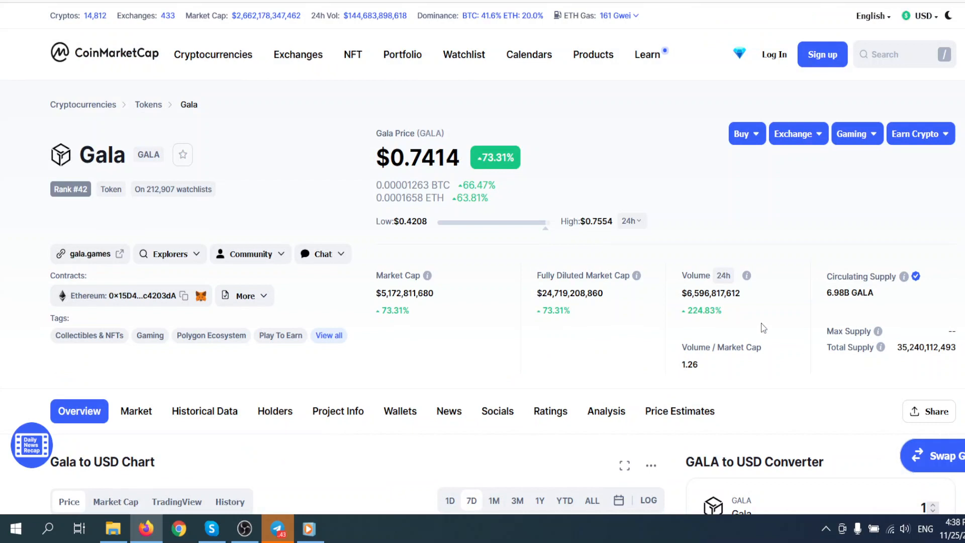